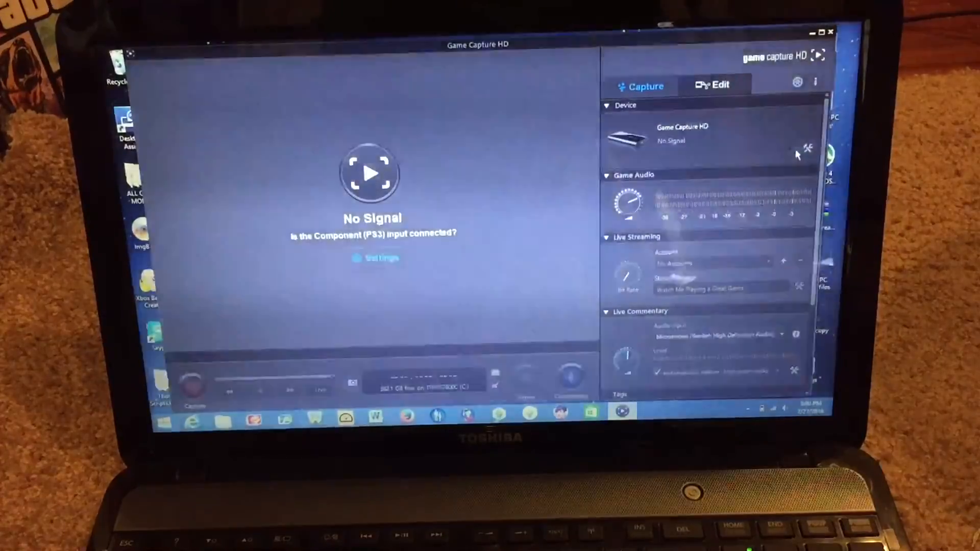
- Bring up the Game Capture HD Settings dialog from the Device panel's wrench icon
left_click(805, 148)
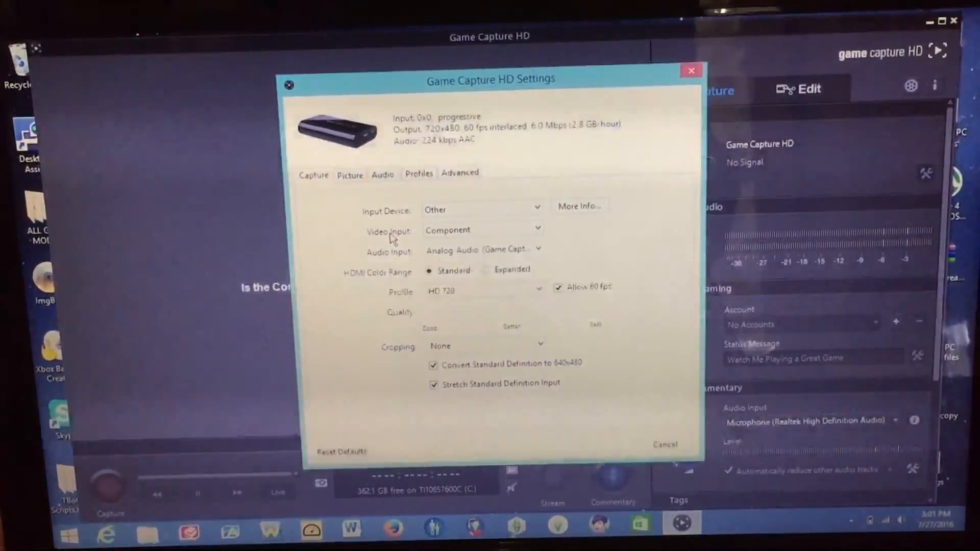
- Choose HDMI as the Video Input so a 1920x1080 59.94 fps signal is detected
left_click(481, 230)
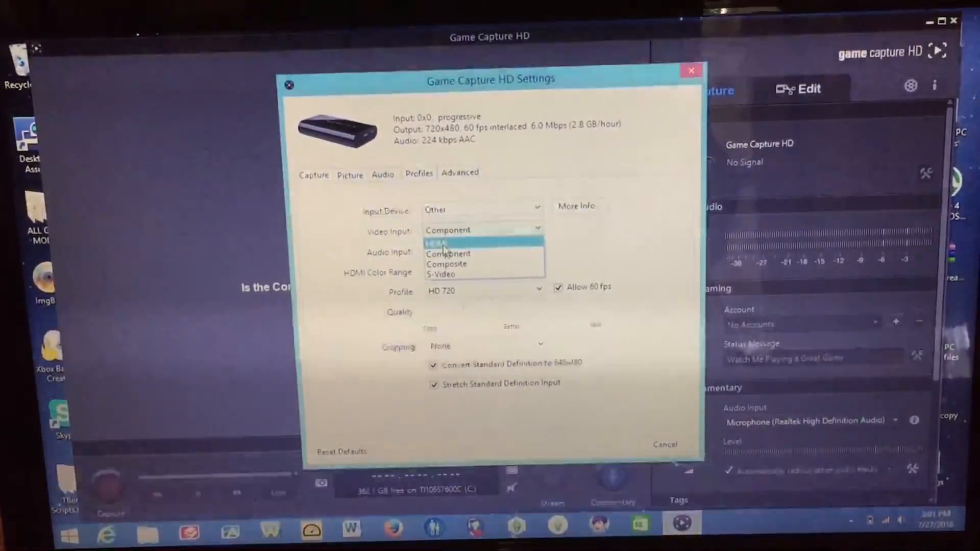
left_click(436, 243)
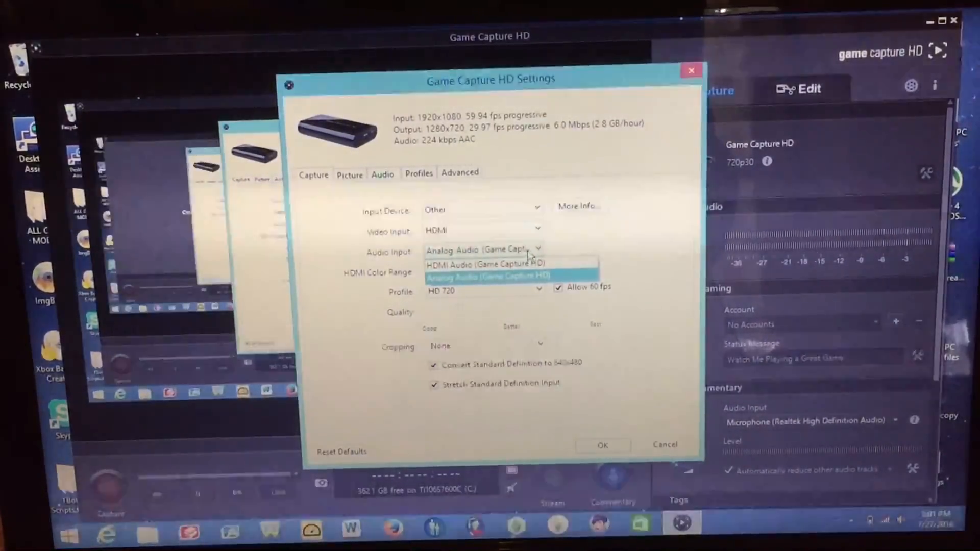
mouse_move(488, 263)
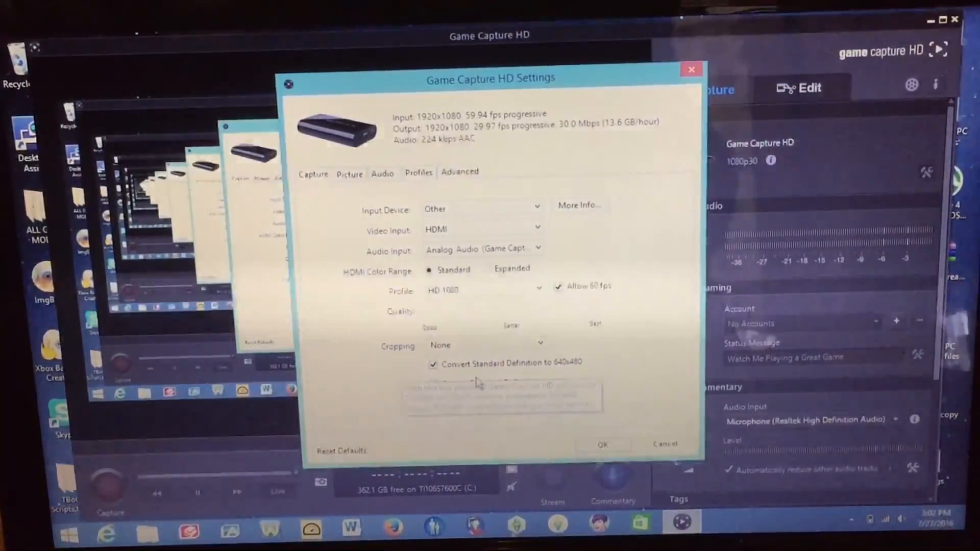
- Confirm the HDMI / HD 1080 settings with OK, returning to the live 1080p preview
left_click(459, 172)
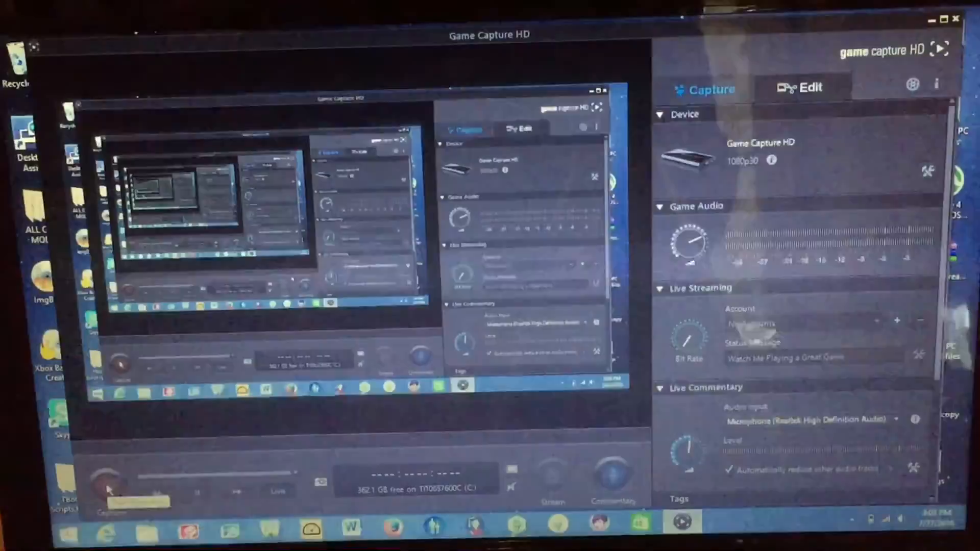
- Start a test recording of the HDMI input with the red Capture button
left_click(110, 483)
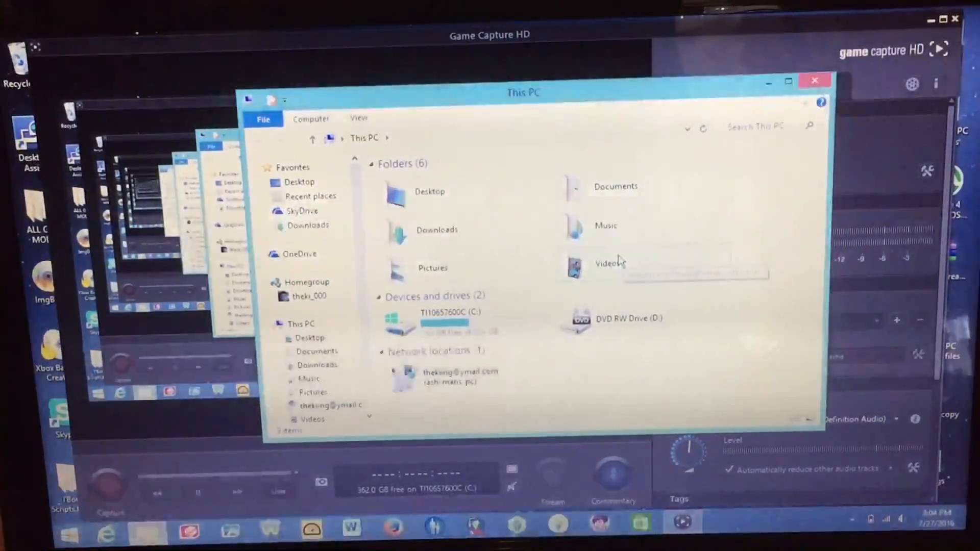
double_click(610, 263)
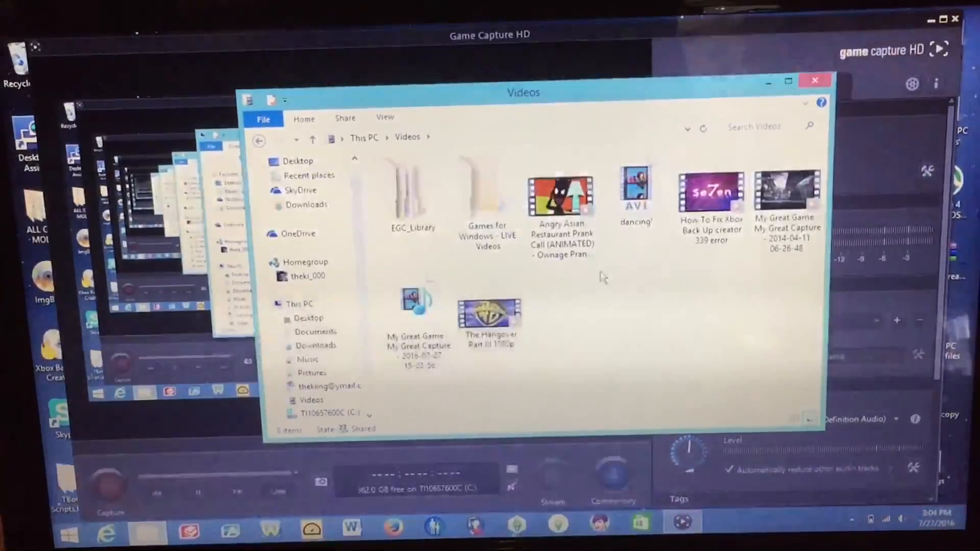
double_click(413, 190)
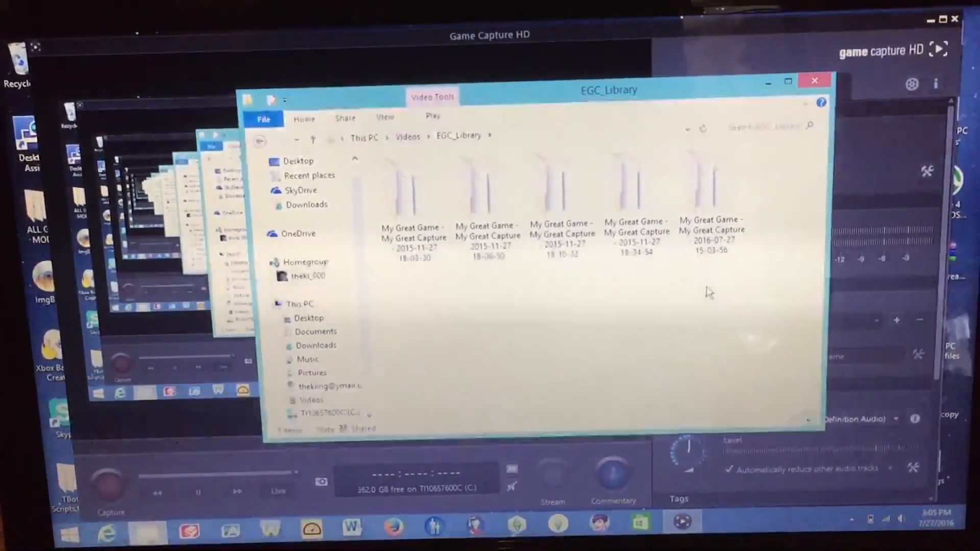
double_click(710, 188)
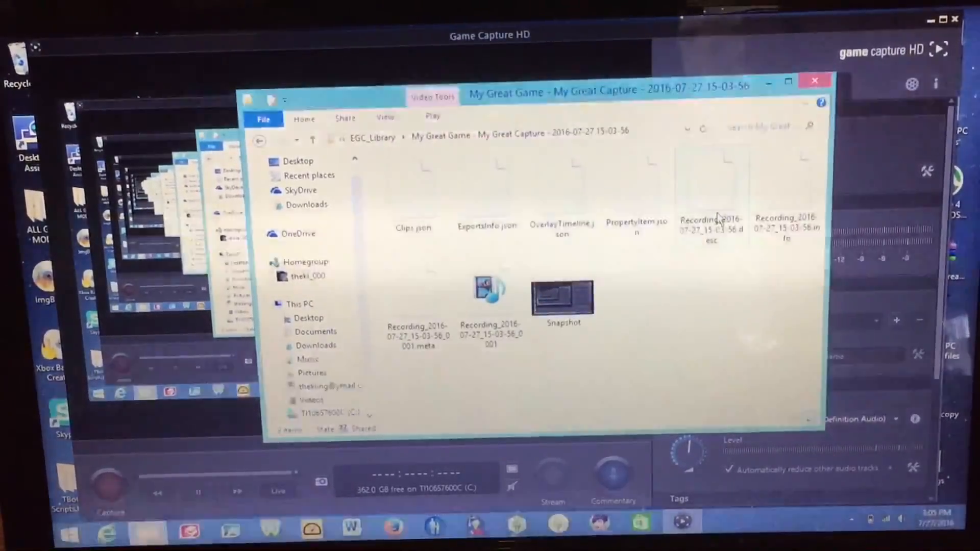